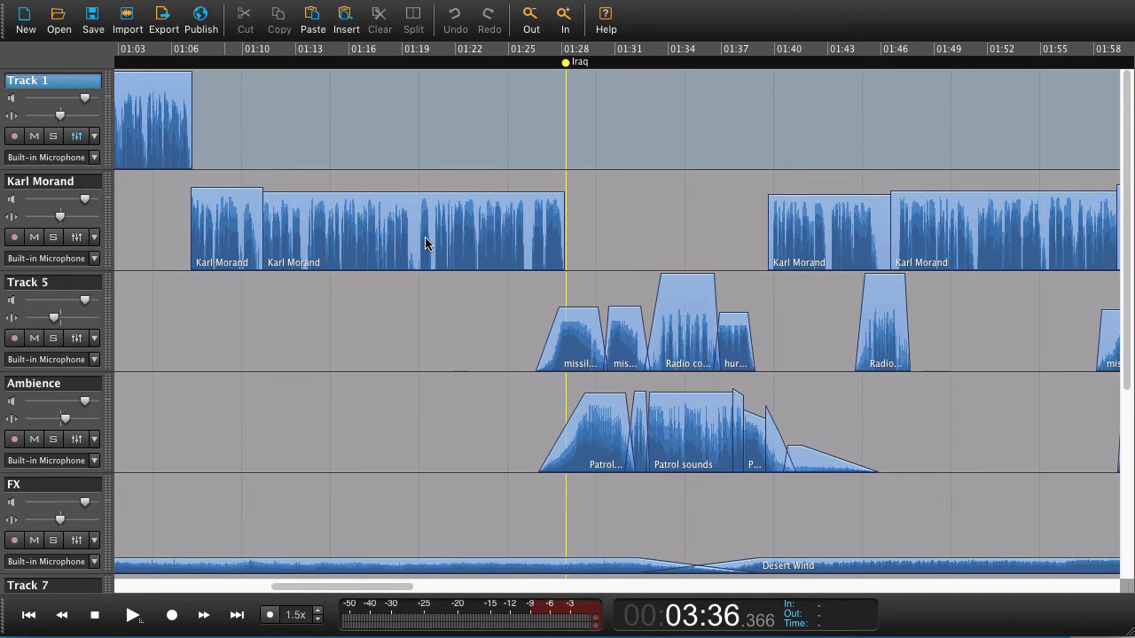
mouse_move(571, 238)
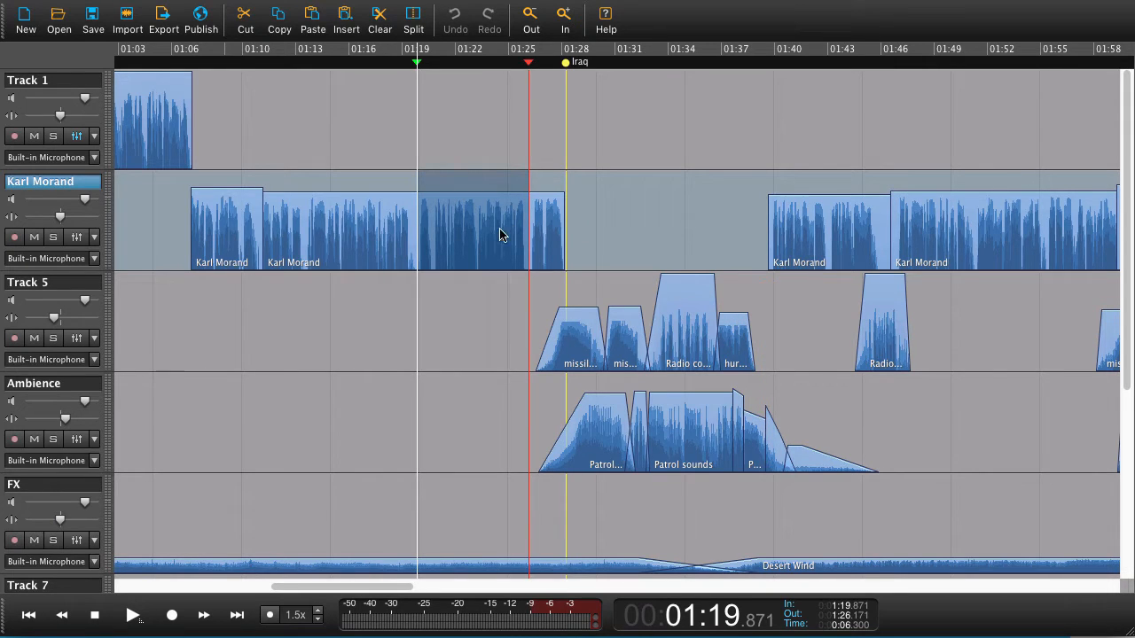
mouse_move(471, 241)
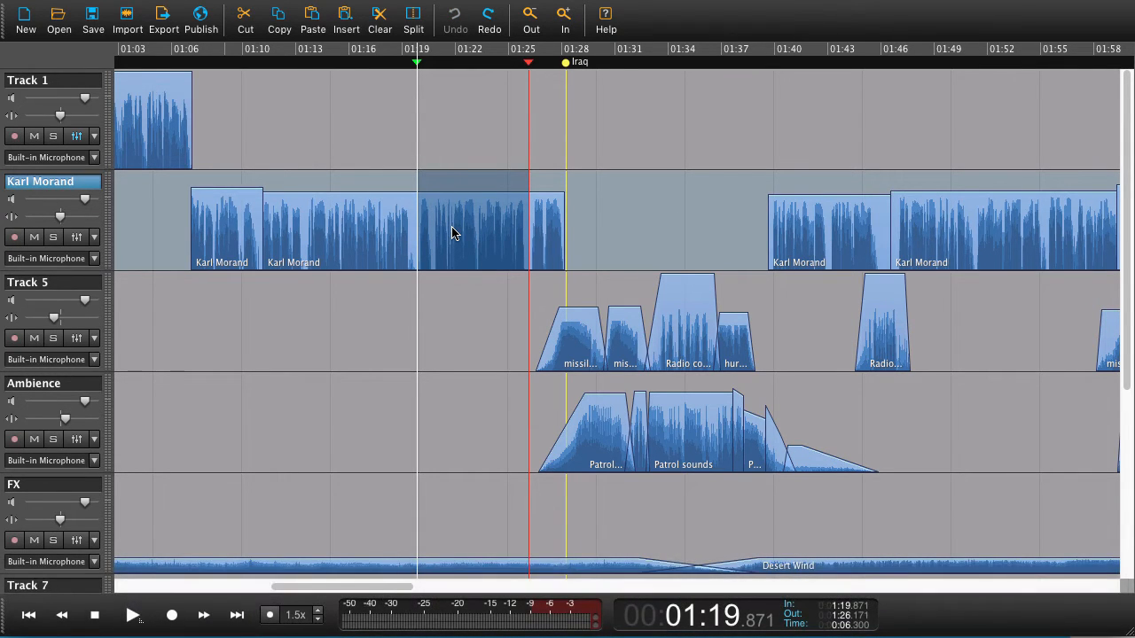
Step: Delete the marked stretch from the Karl Morand track, leaving a gap before the 1:25 clip
key("Delete")
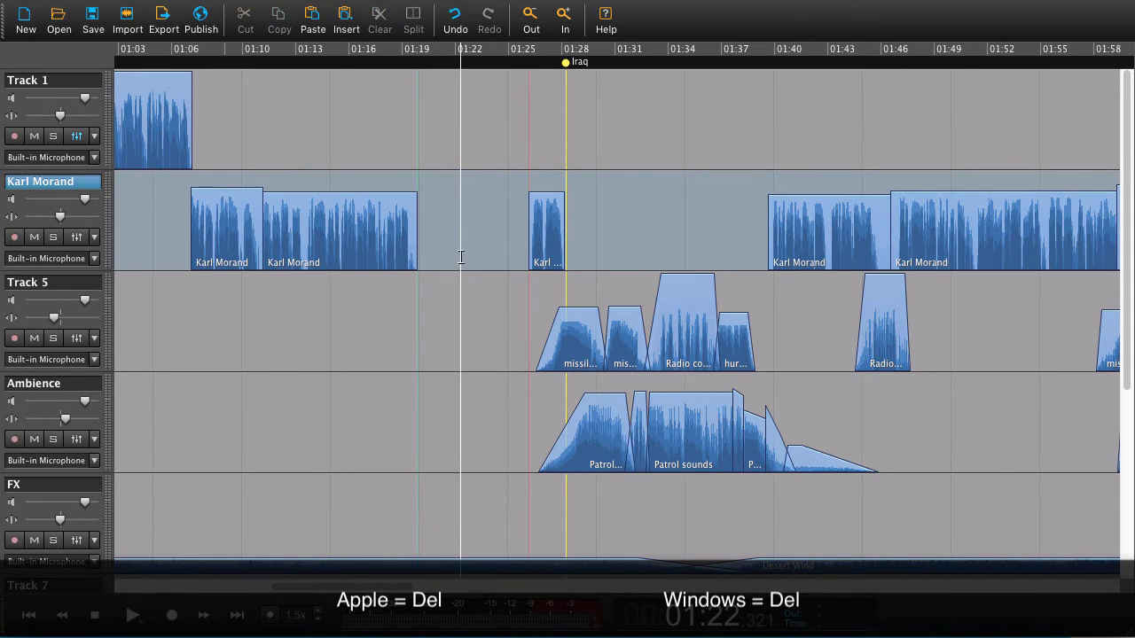
left_click(415, 230)
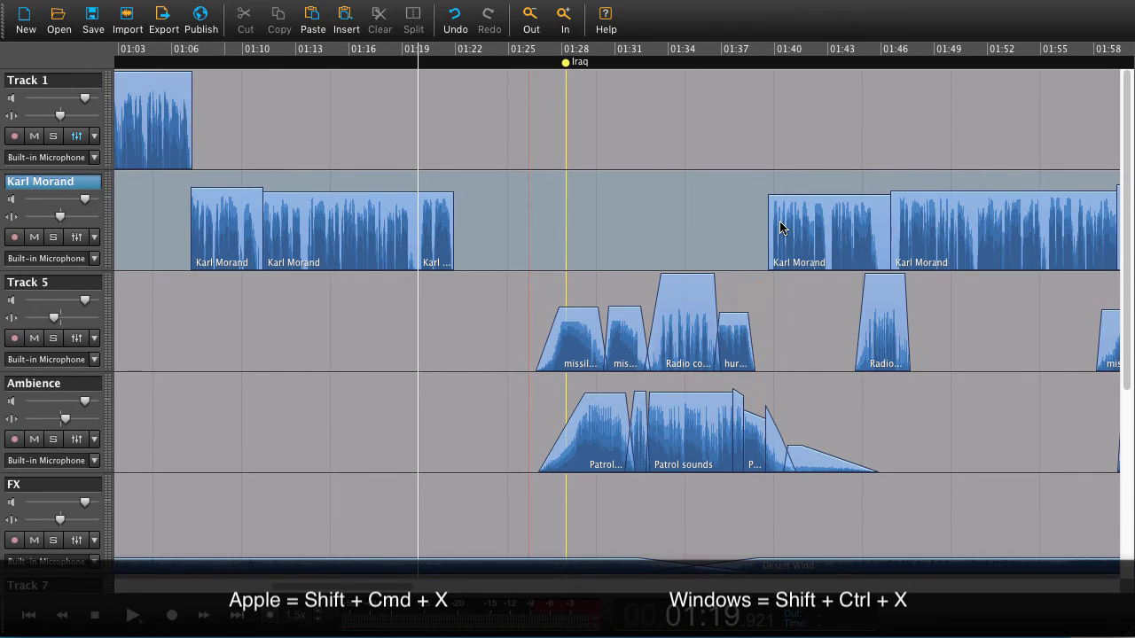
mouse_move(464, 241)
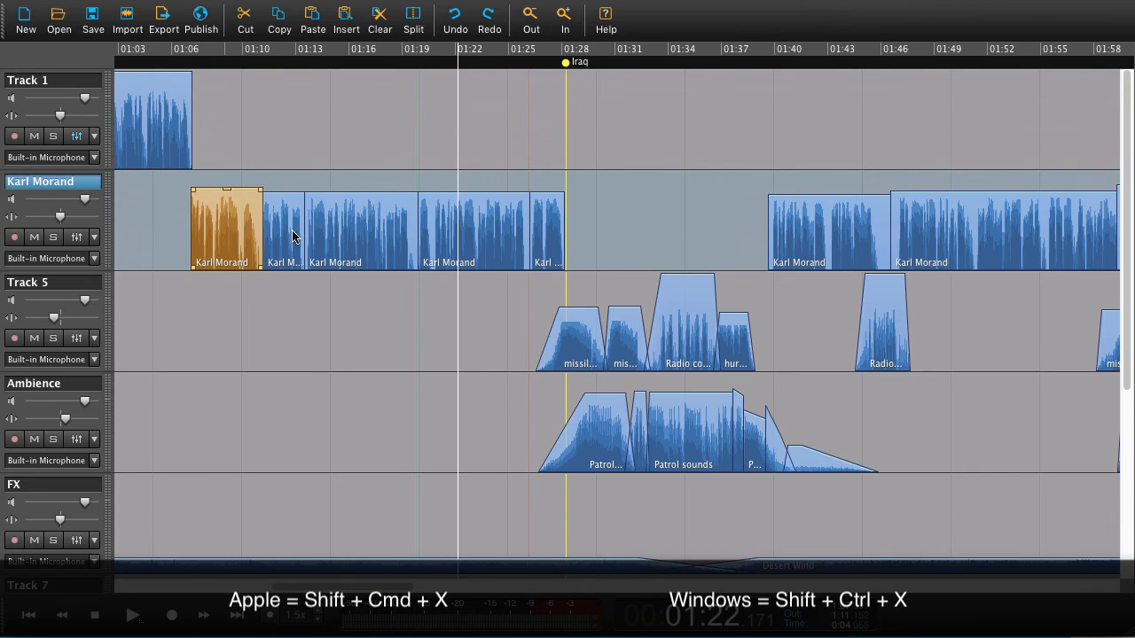
Step: Region Cut the marked stretch so the short Karl Morand clip shifts left to 1:19
left_click(546, 227)
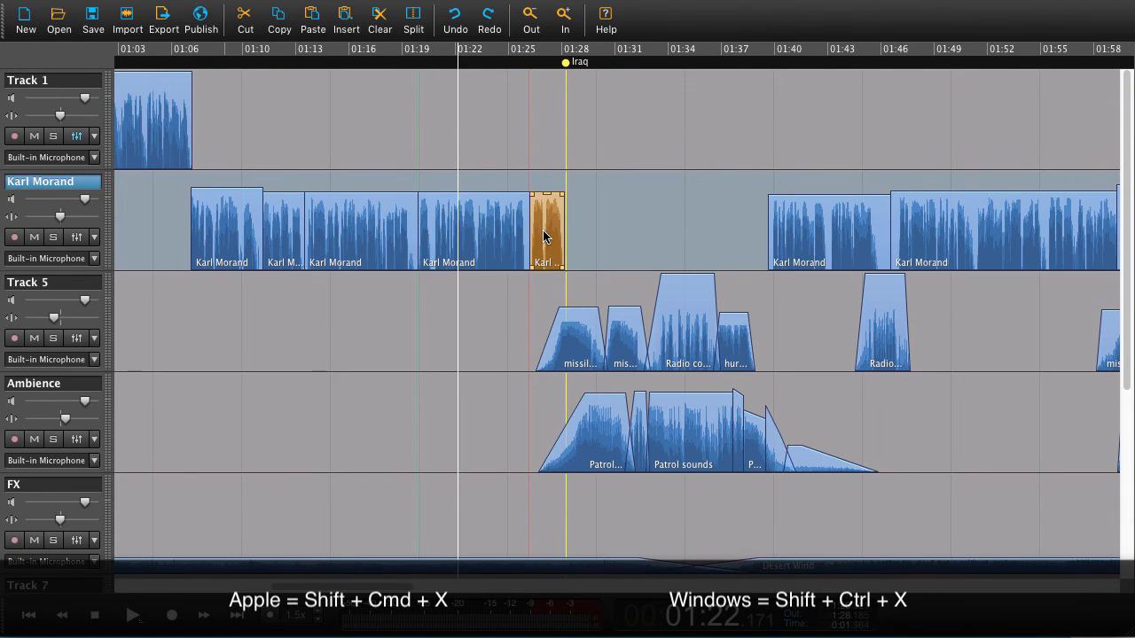
mouse_move(497, 238)
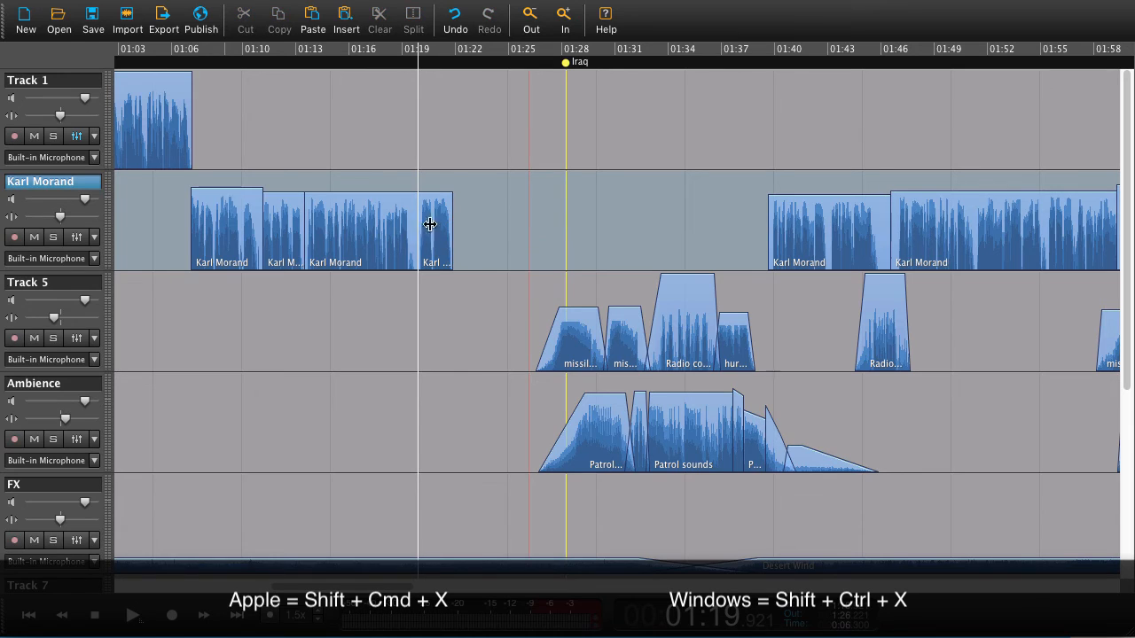
left_click(435, 227)
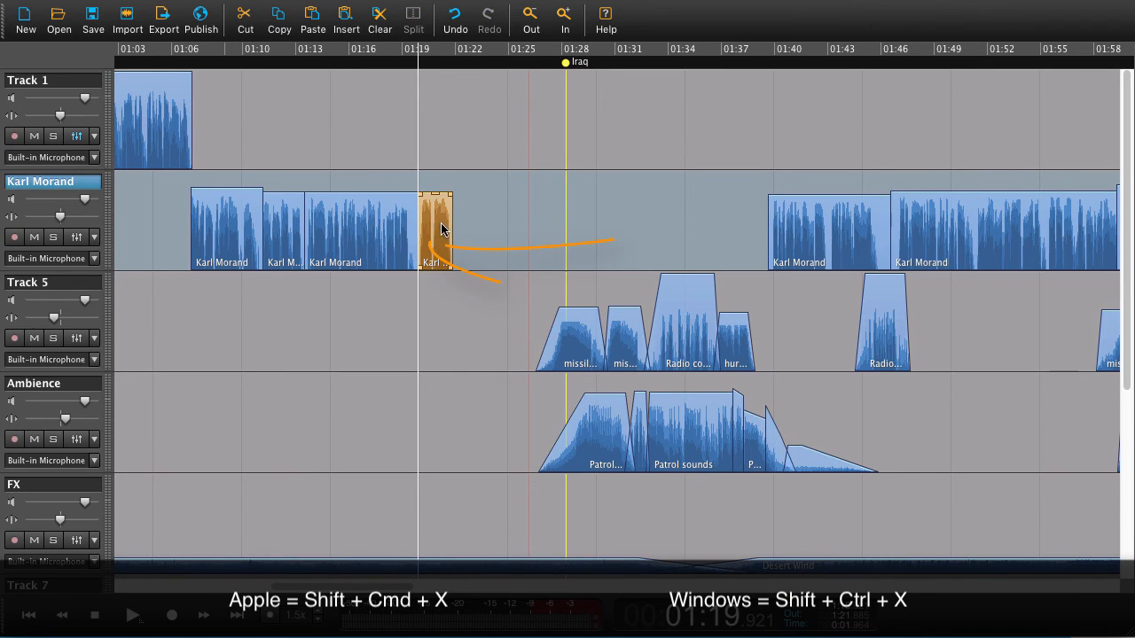